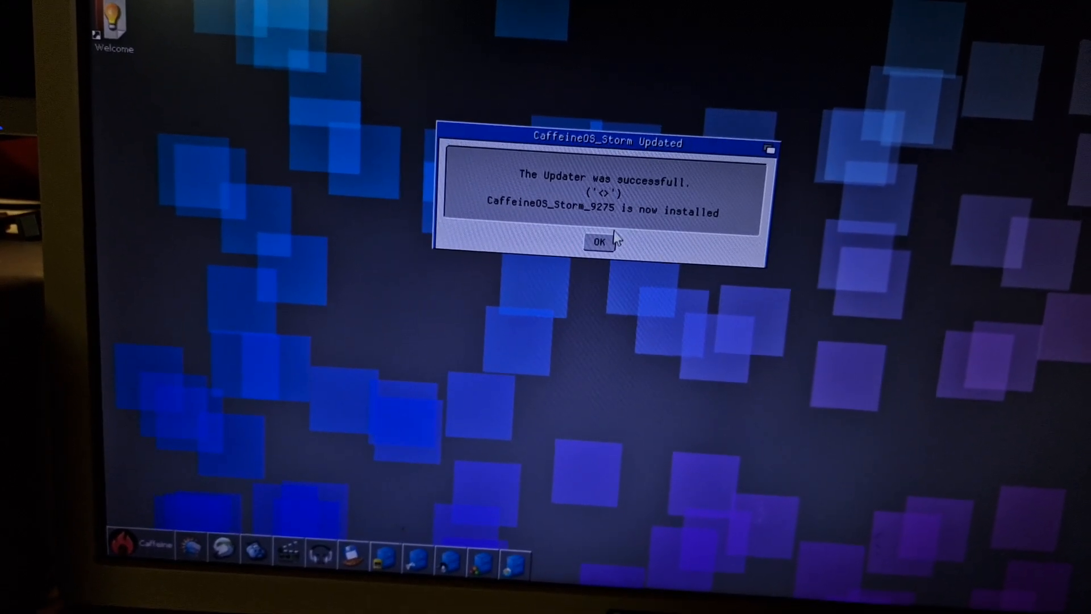
Confirm the 'CaffeineOS_Storm Updated' requester so About shows version CaffeineOS_Storm_9275
left_click(599, 241)
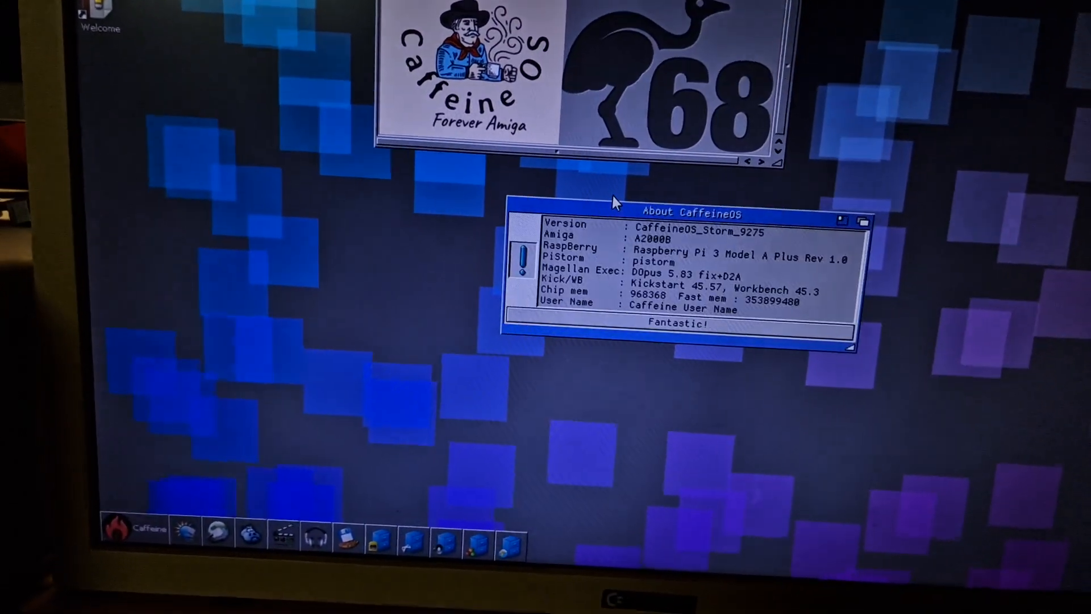